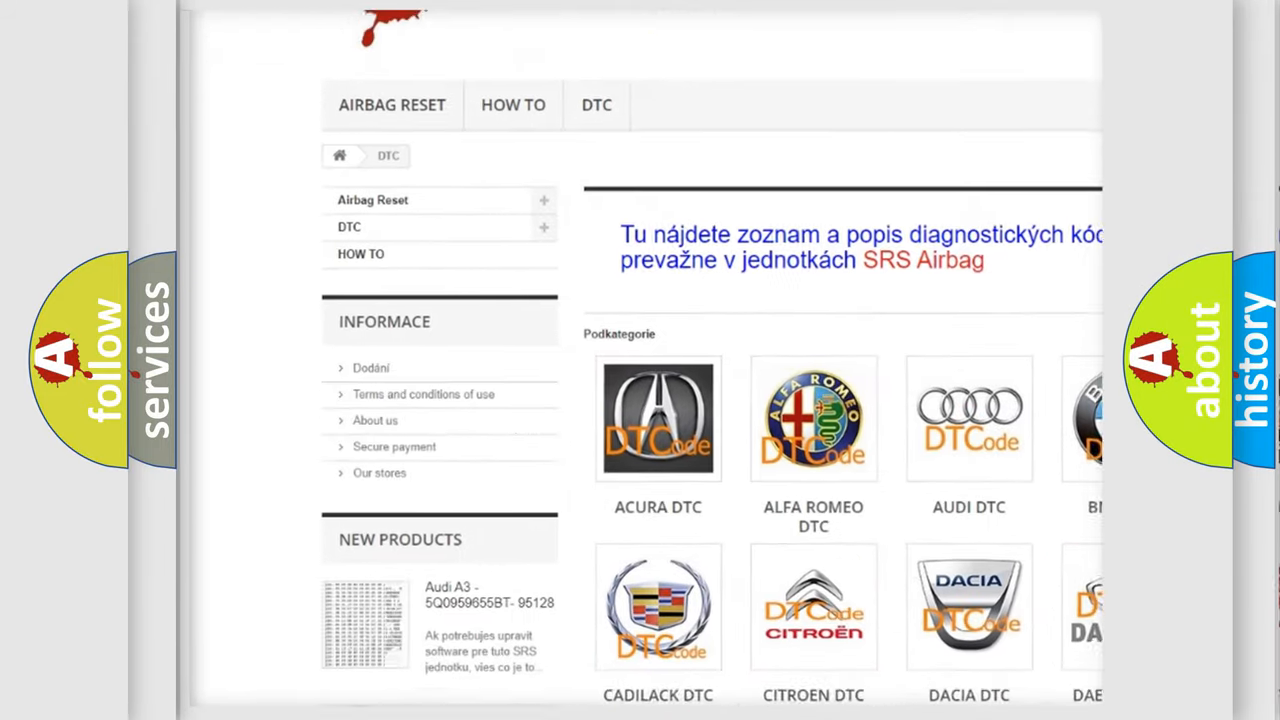
scroll(down, 3)
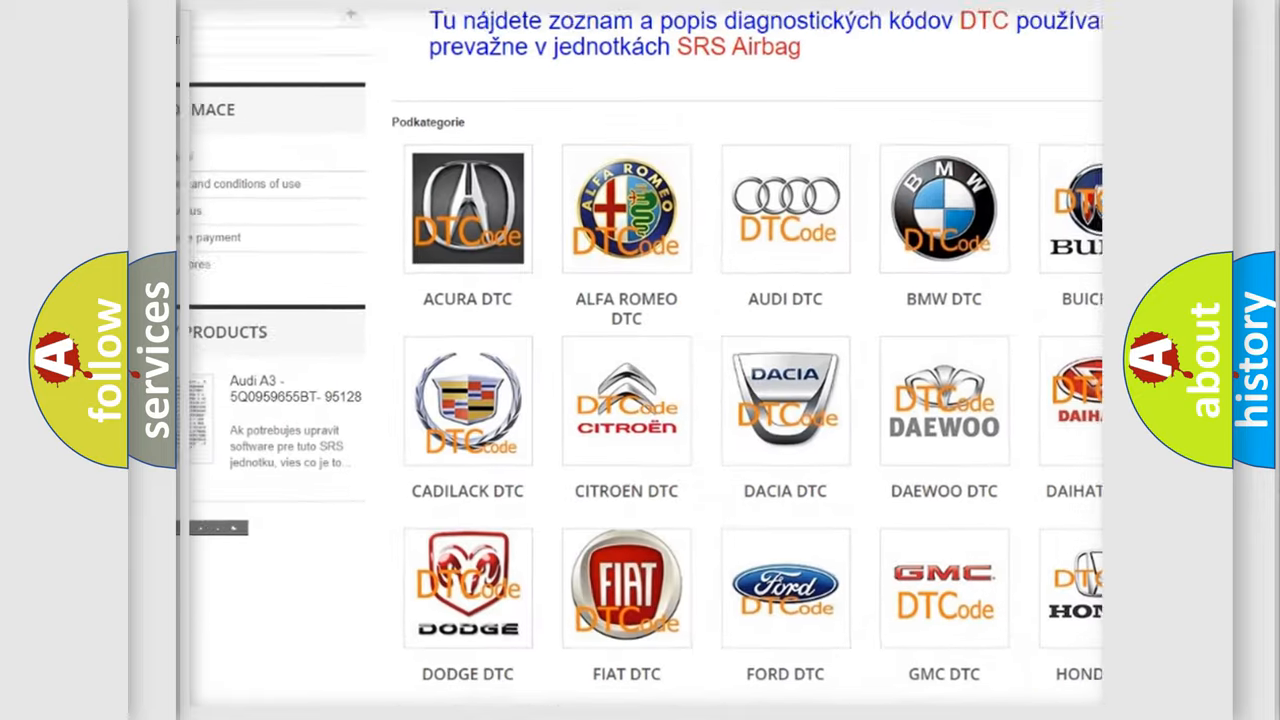
scroll(down, 3)
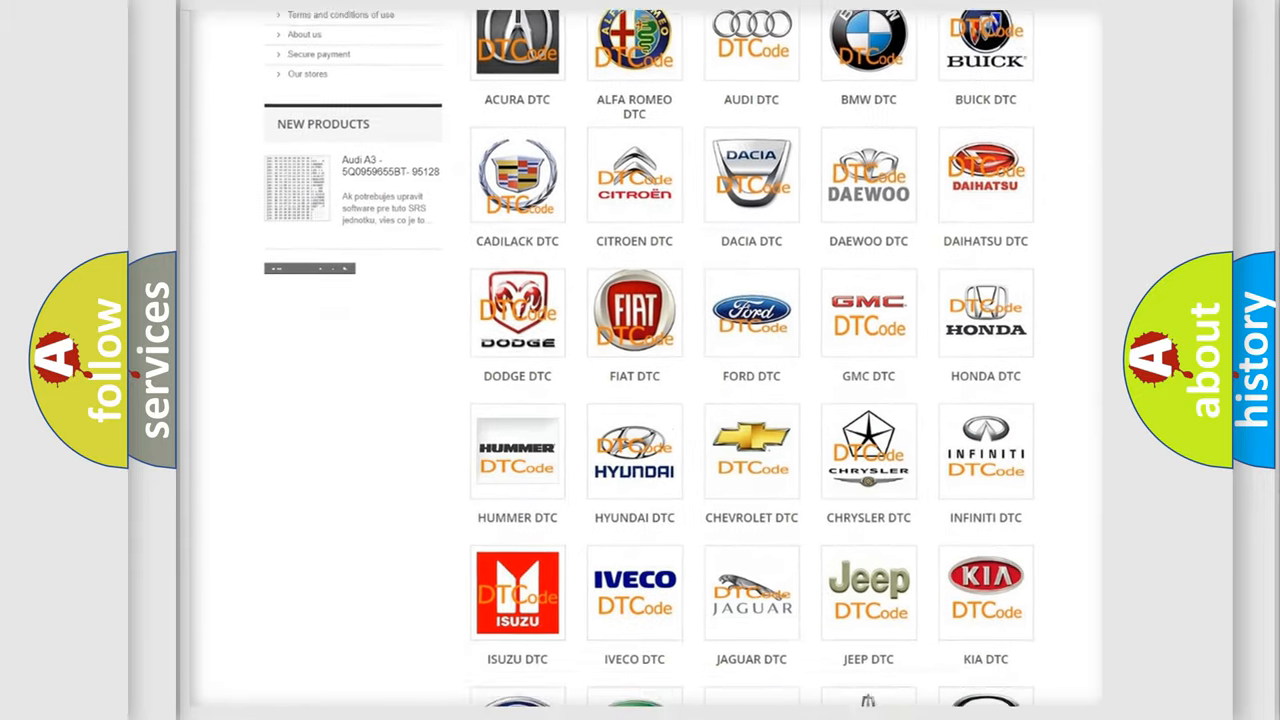
scroll(down, 3)
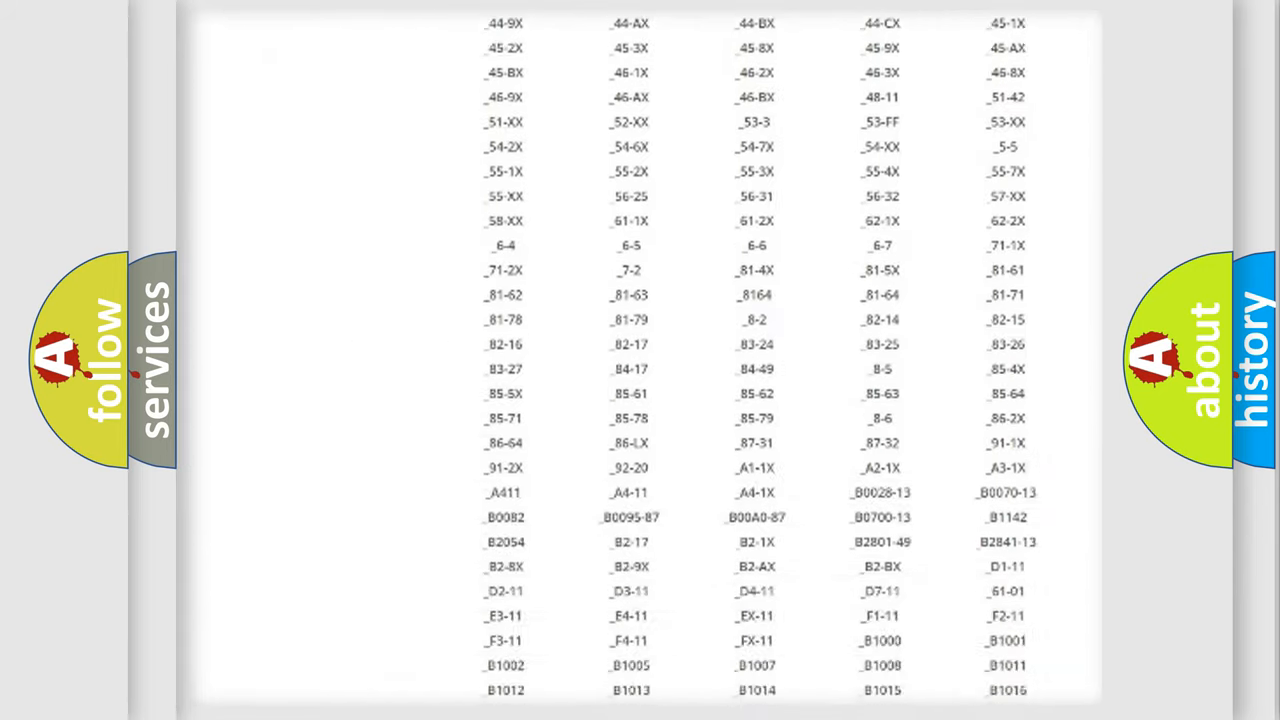
scroll(down, 3)
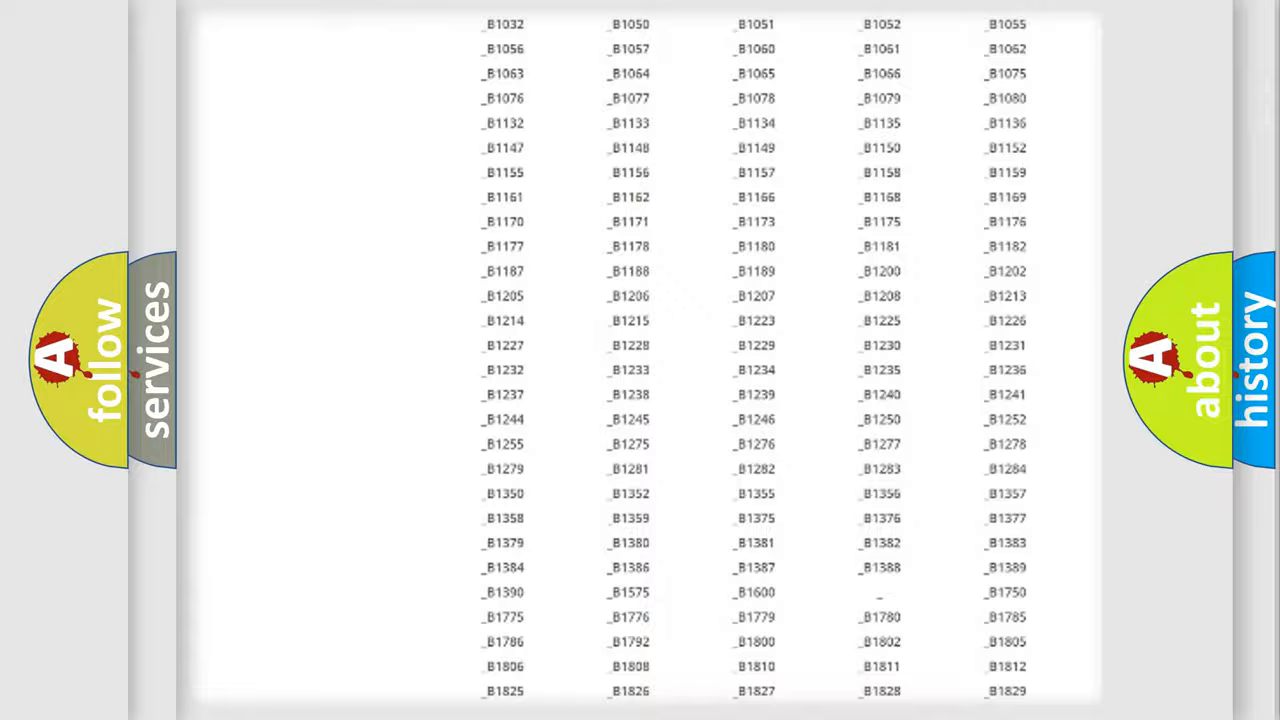